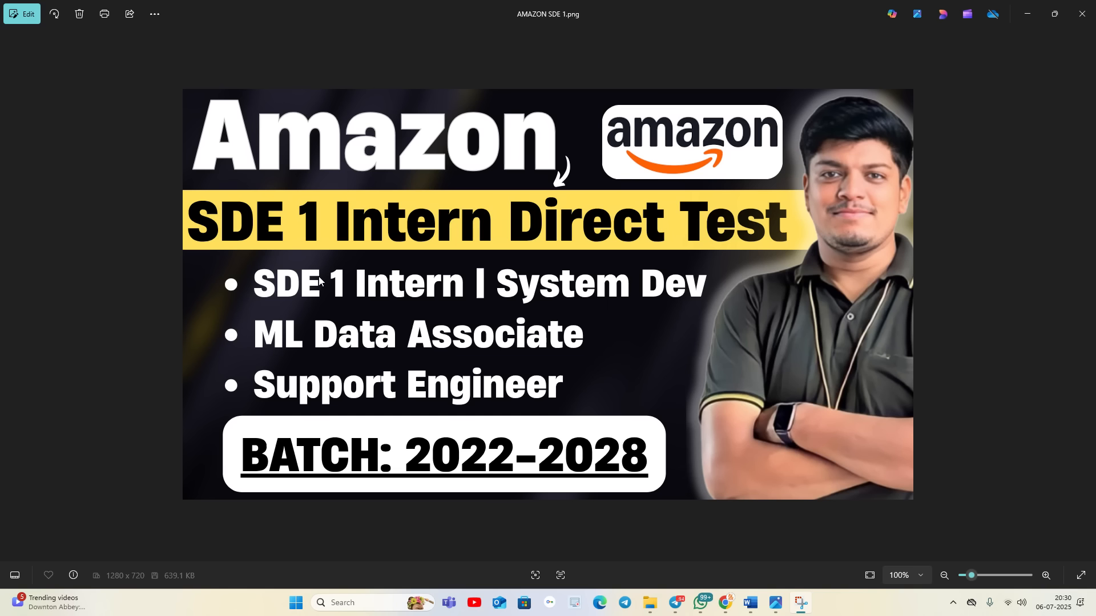
mouse_move(636, 285)
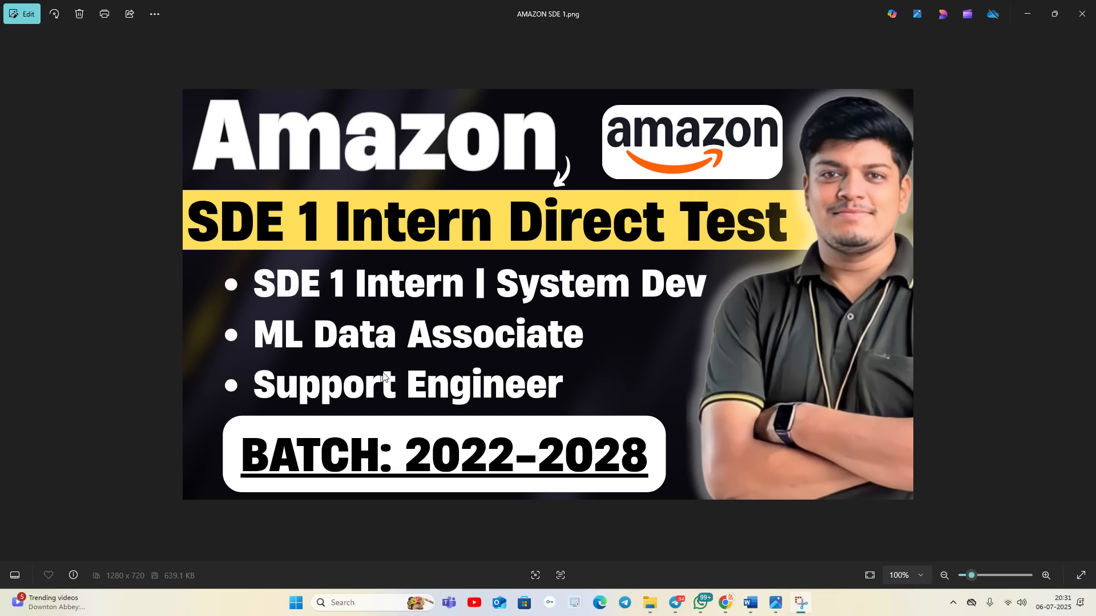
mouse_move(729, 495)
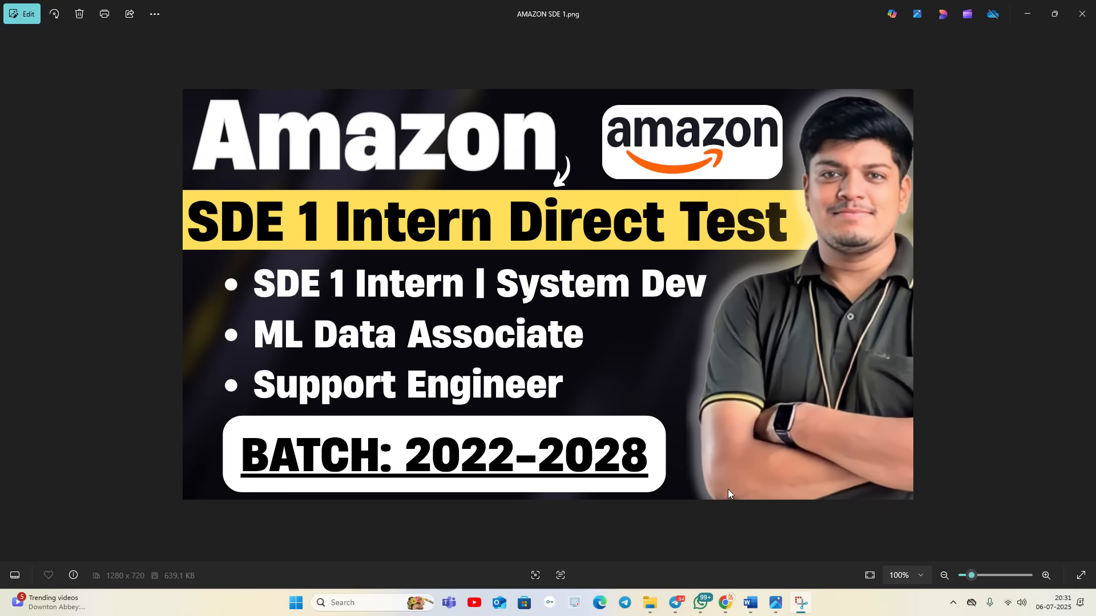
mouse_move(726, 602)
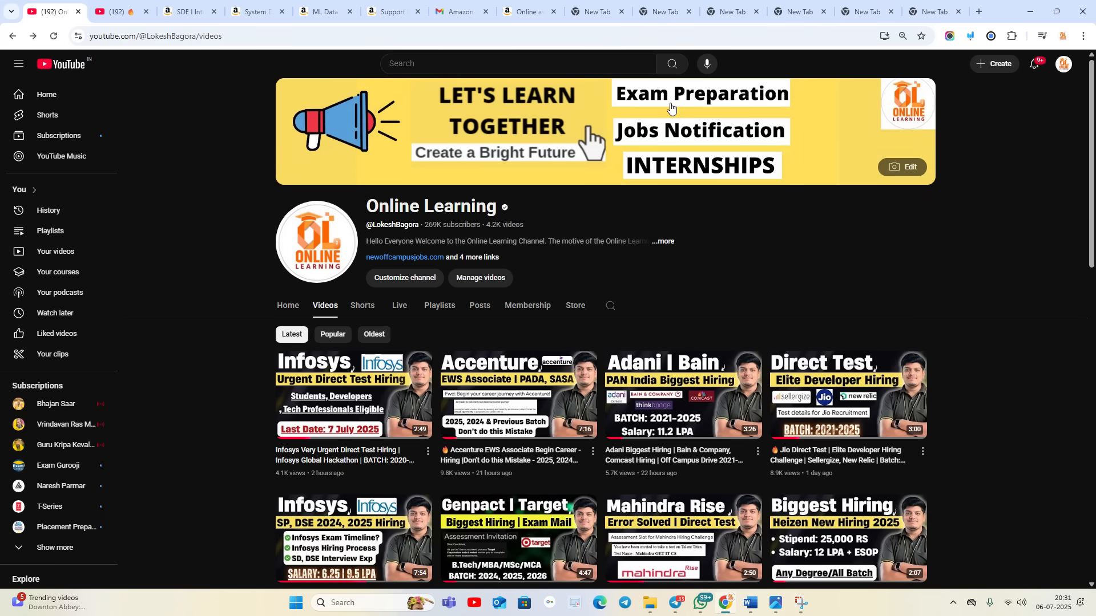
- Scroll the current page, then switch to the EY GDS hiring video tab
scroll(down, 3)
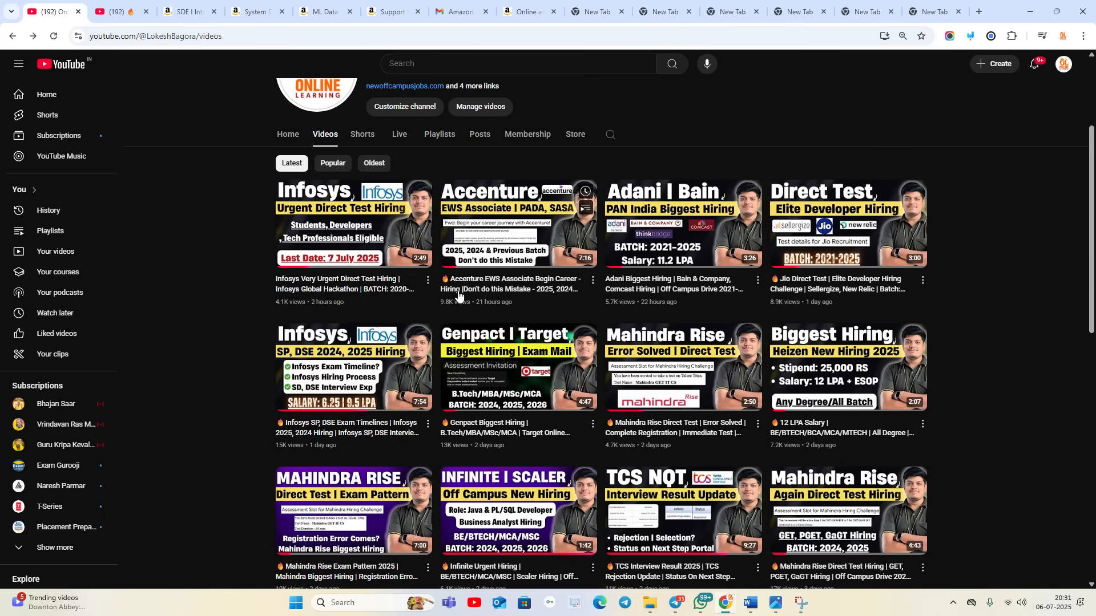
scroll(up, 3)
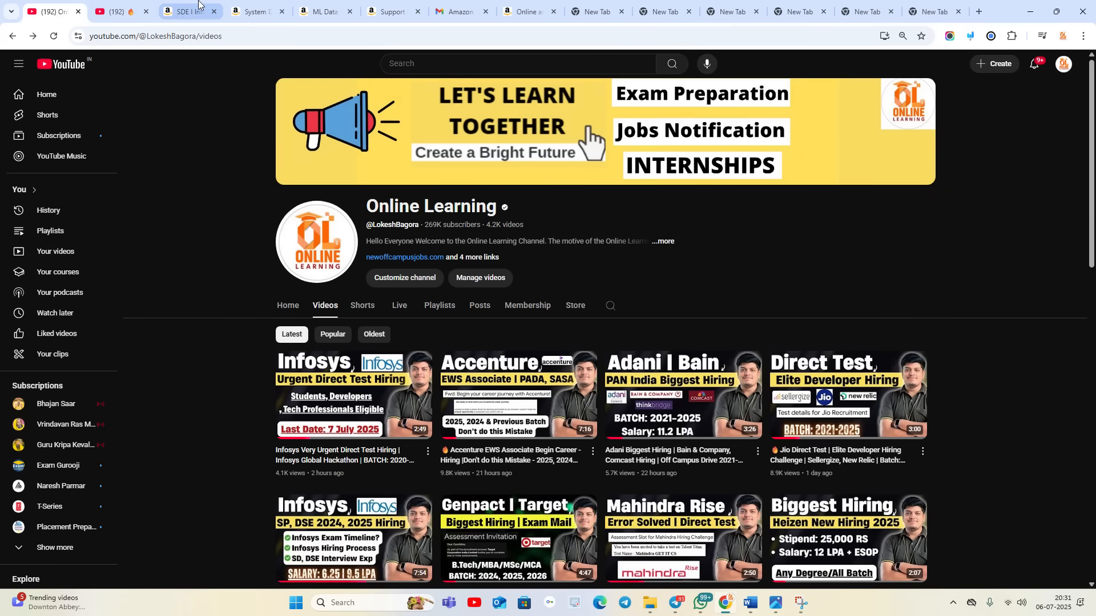
click(115, 12)
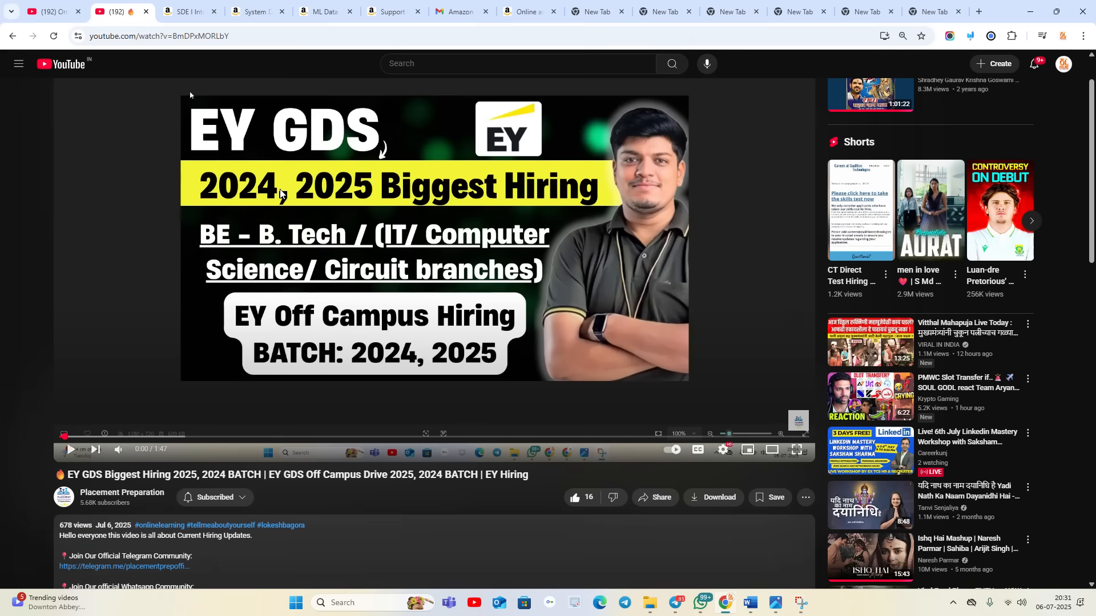
scroll(down, 3)
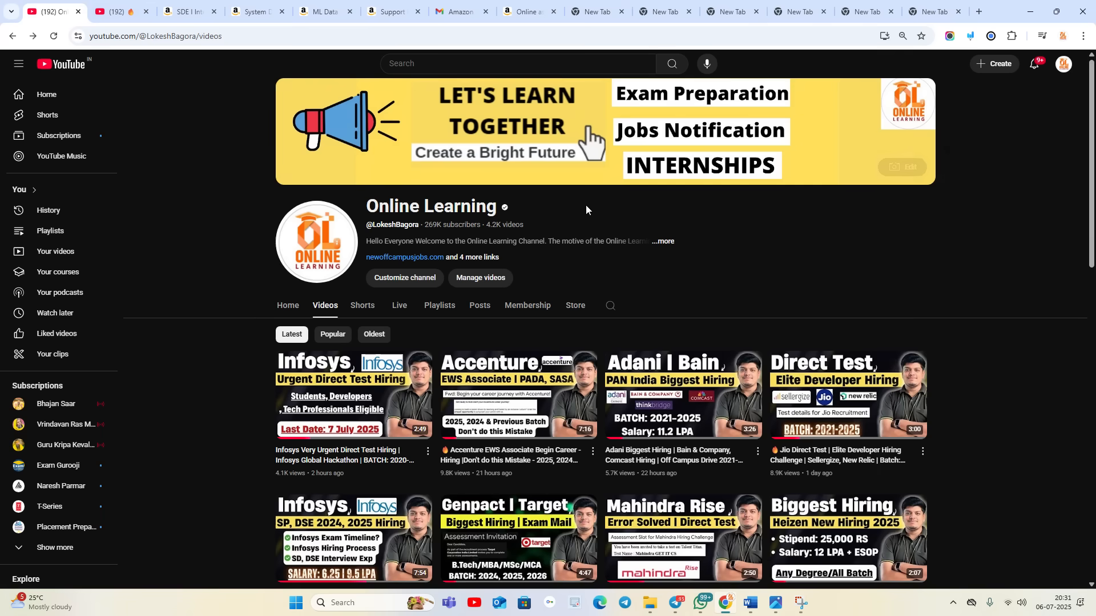
mouse_move(656, 383)
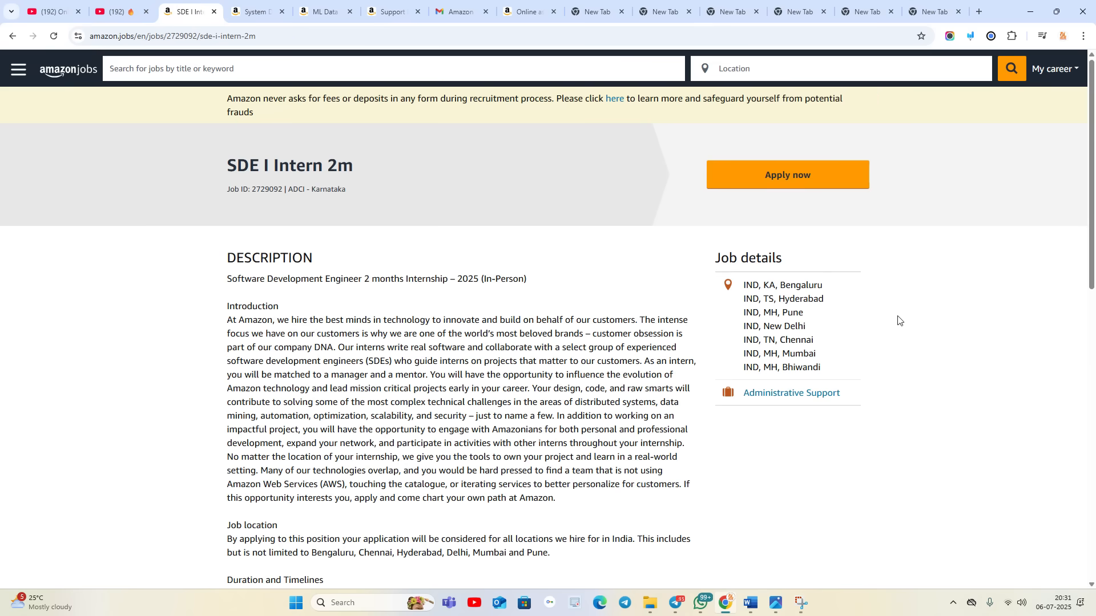
mouse_move(807, 329)
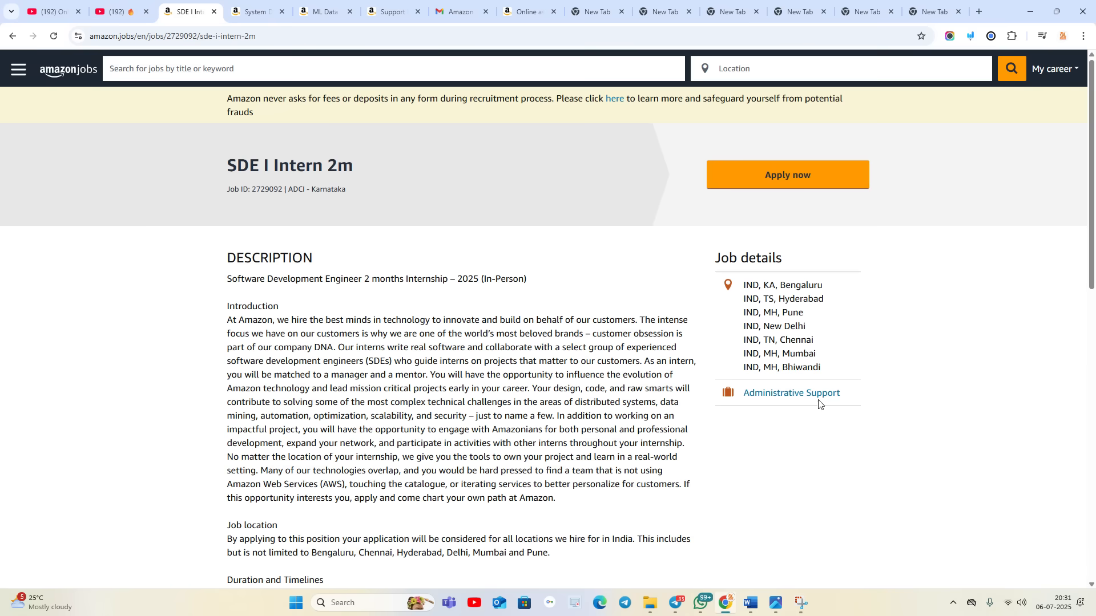
- Highlight the SDE I Intern posting's eight-week duration and scroll through its qualifications
scroll(down, 3)
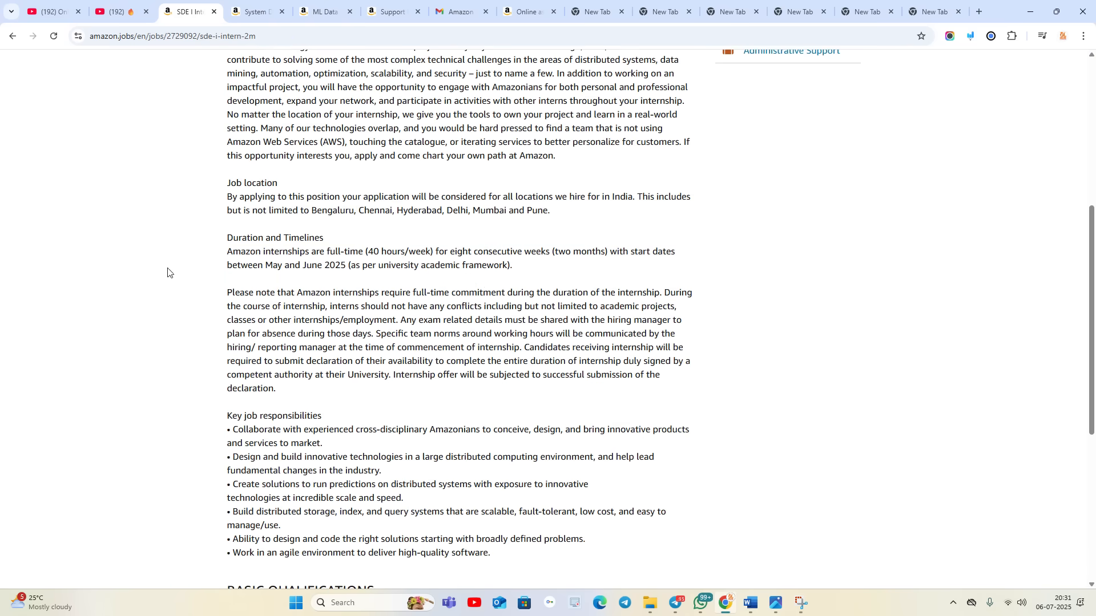
drag(410, 251, 502, 251)
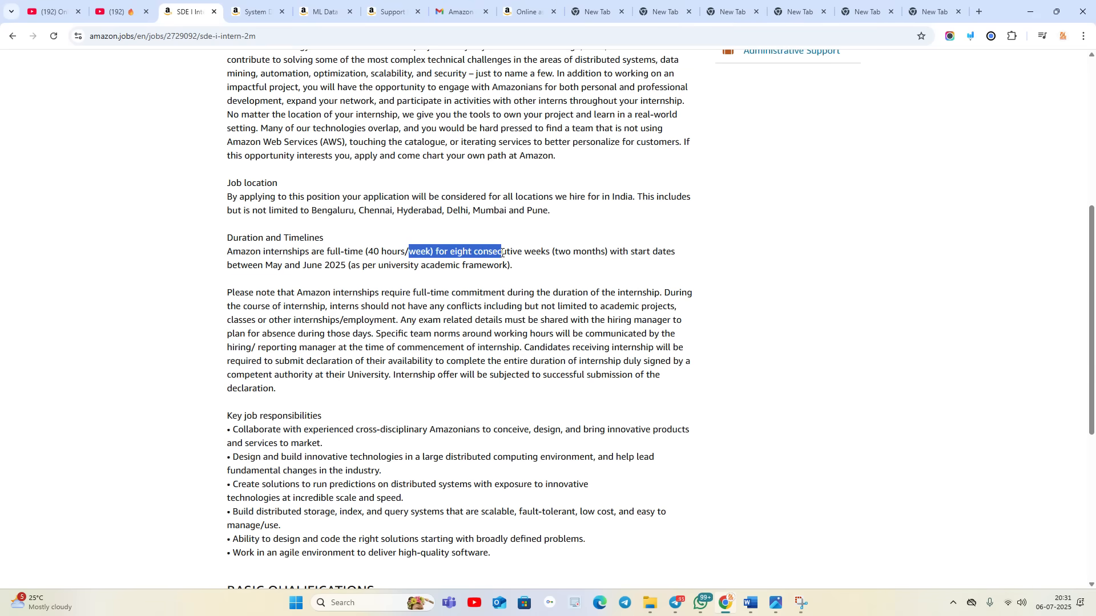
scroll(down, 3)
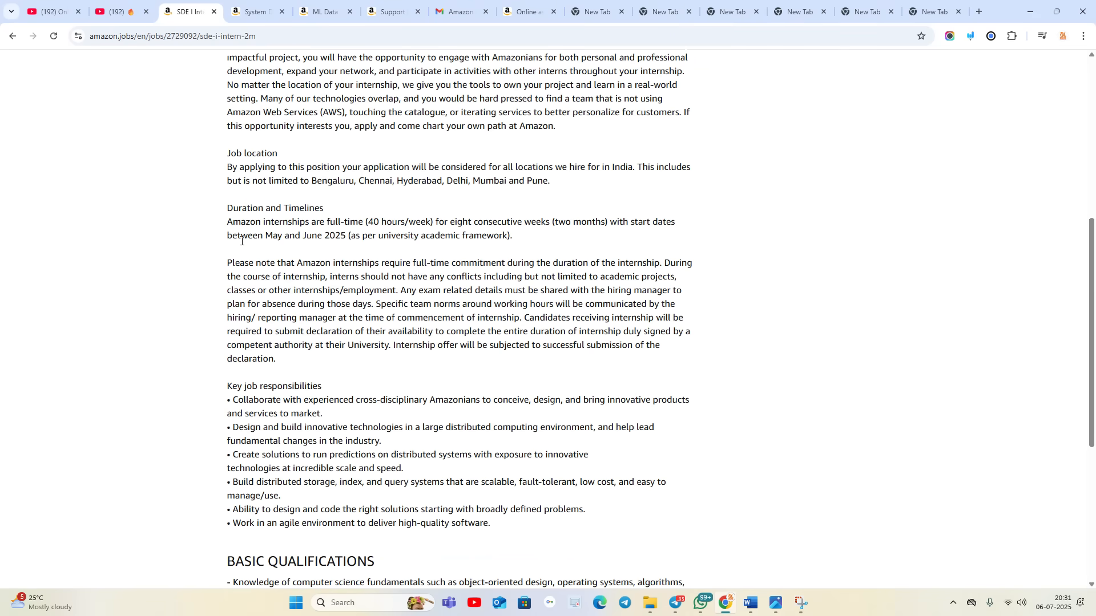
scroll(down, 3)
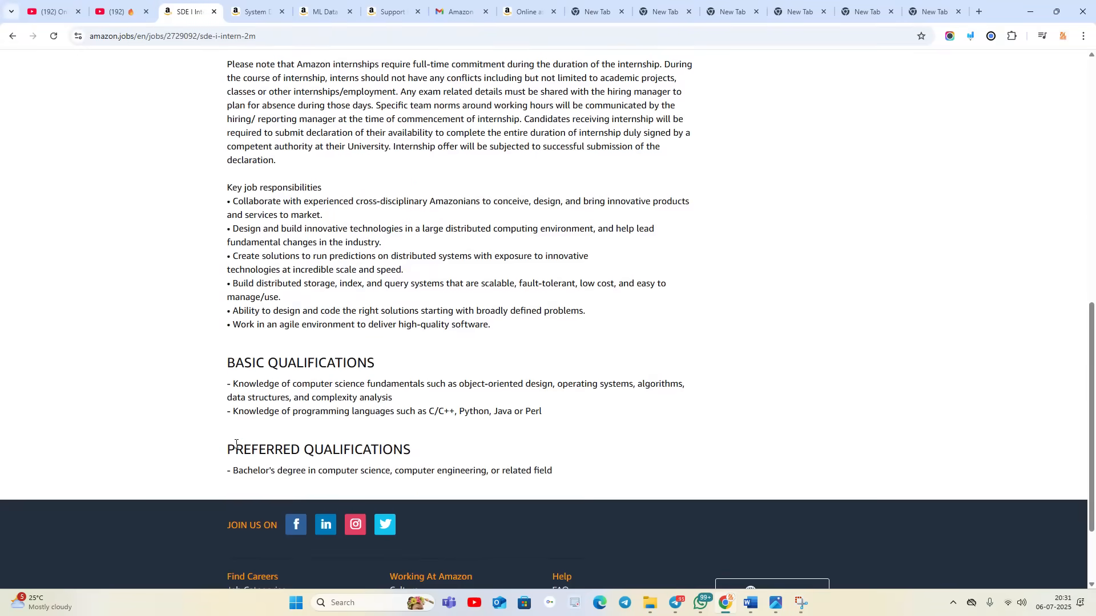
scroll(up, 3)
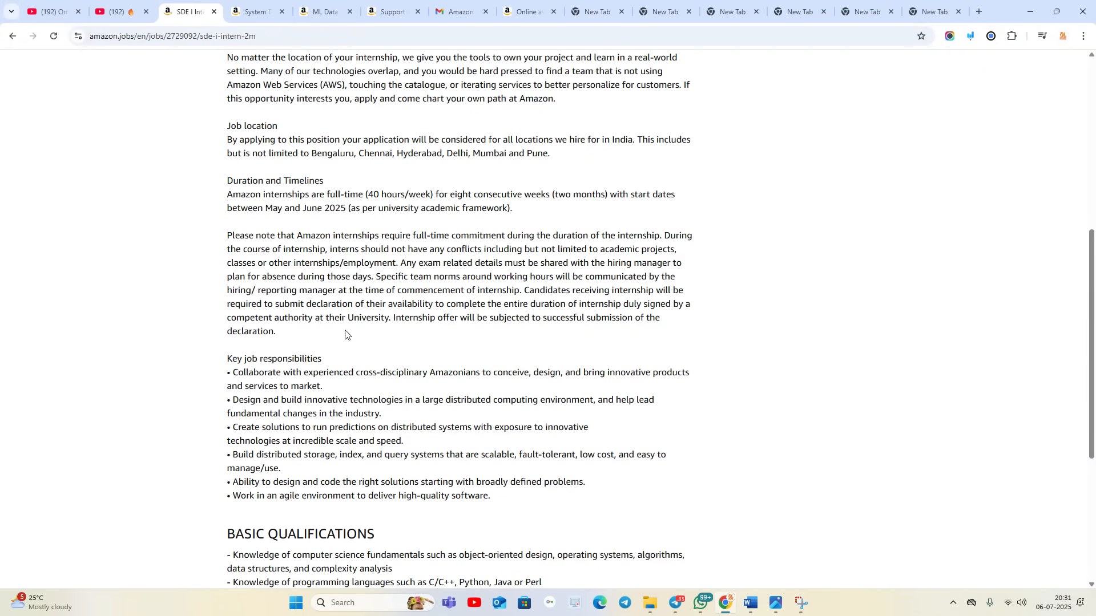
- Show the Amazon SDE intern Online Assessment invitation email in Gmail
click(459, 12)
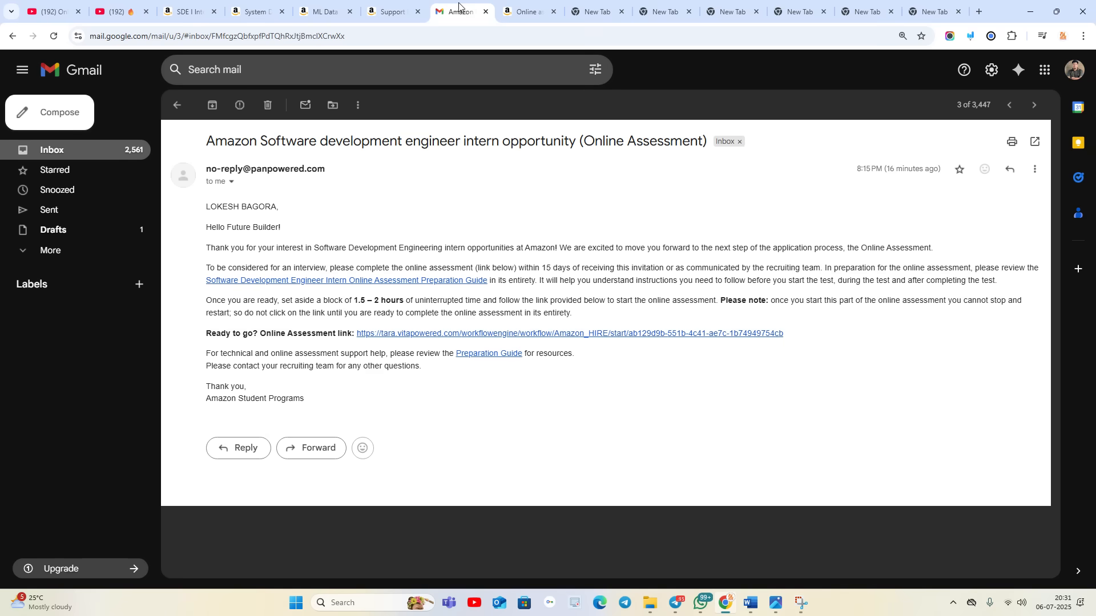
mouse_move(513, 237)
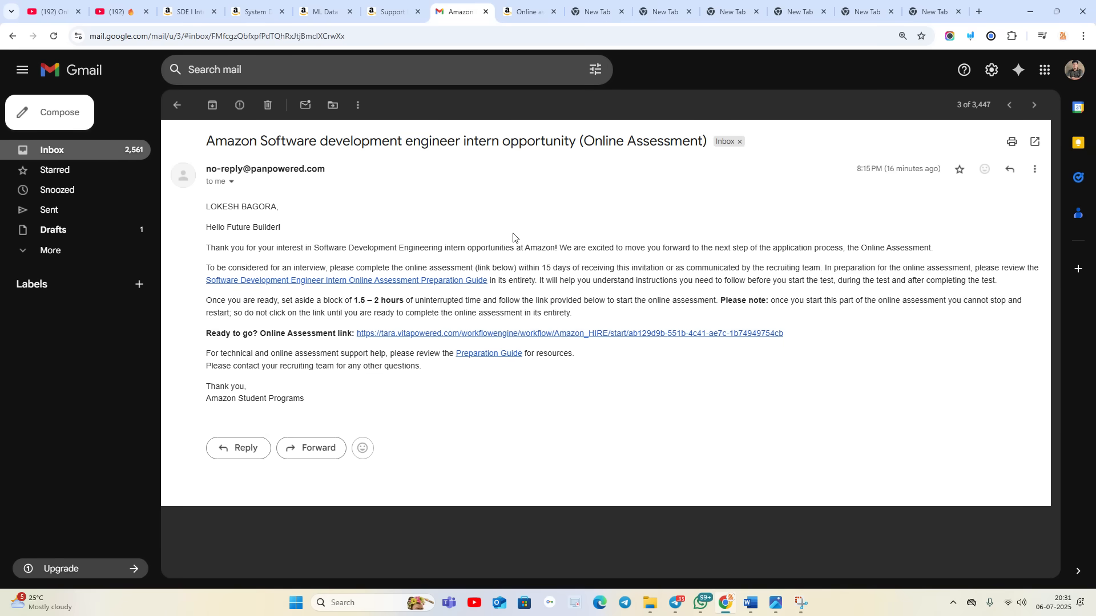
mouse_move(557, 156)
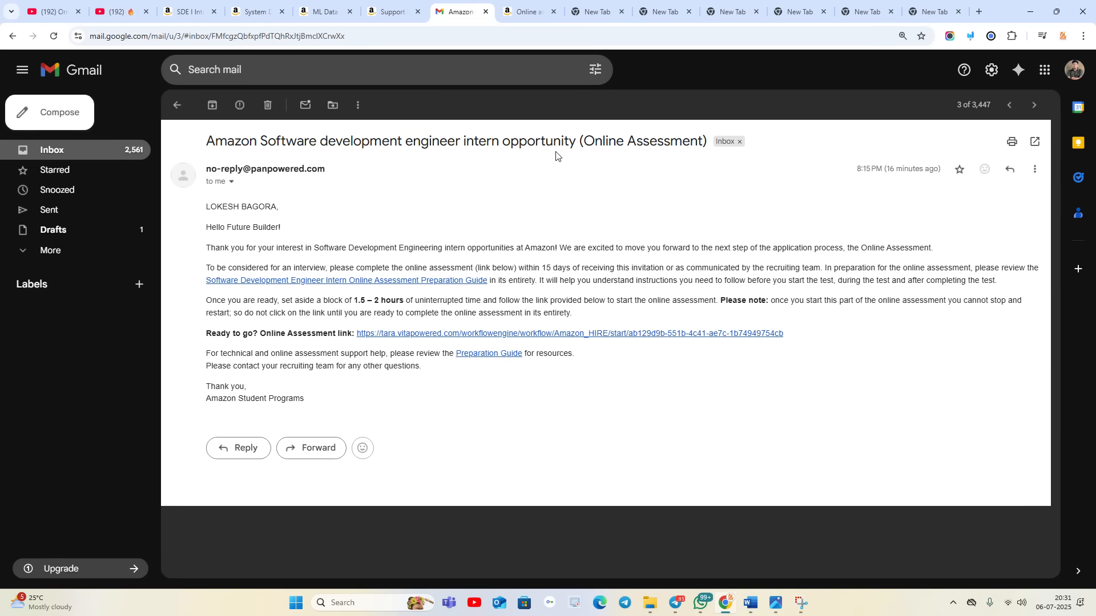
mouse_move(682, 140)
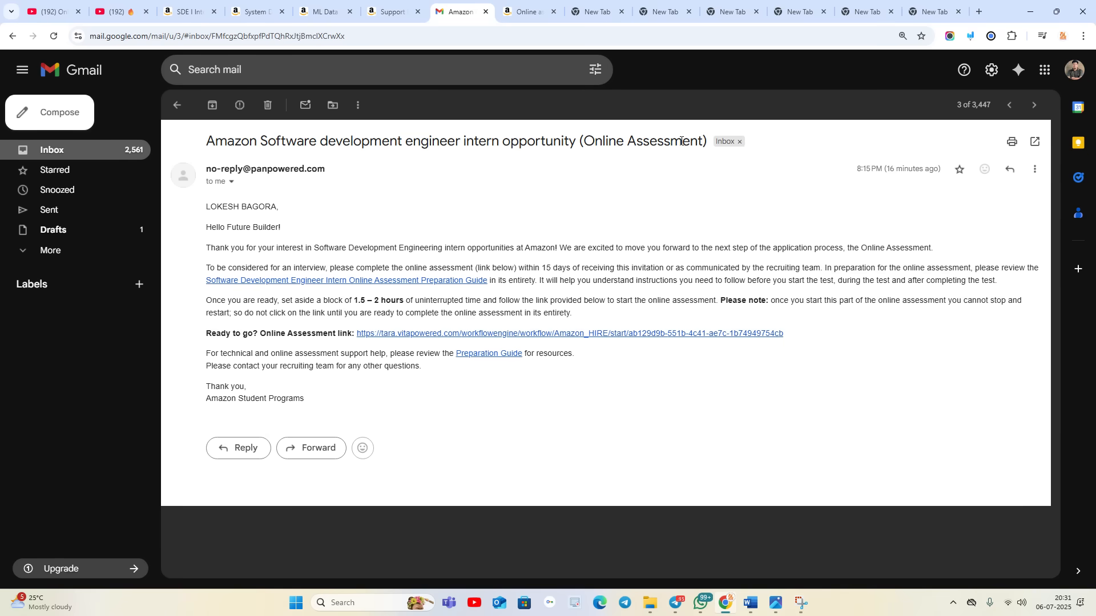
mouse_move(482, 243)
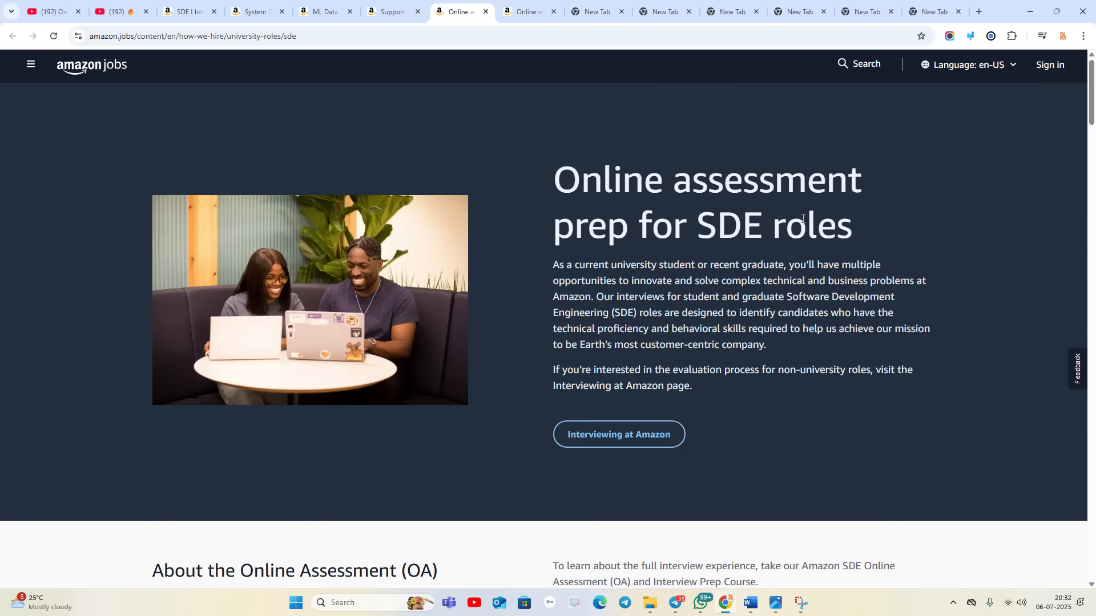
- Open the internship OA prep course in a new tab and scroll to the SDE internship OA process
scroll(down, 3)
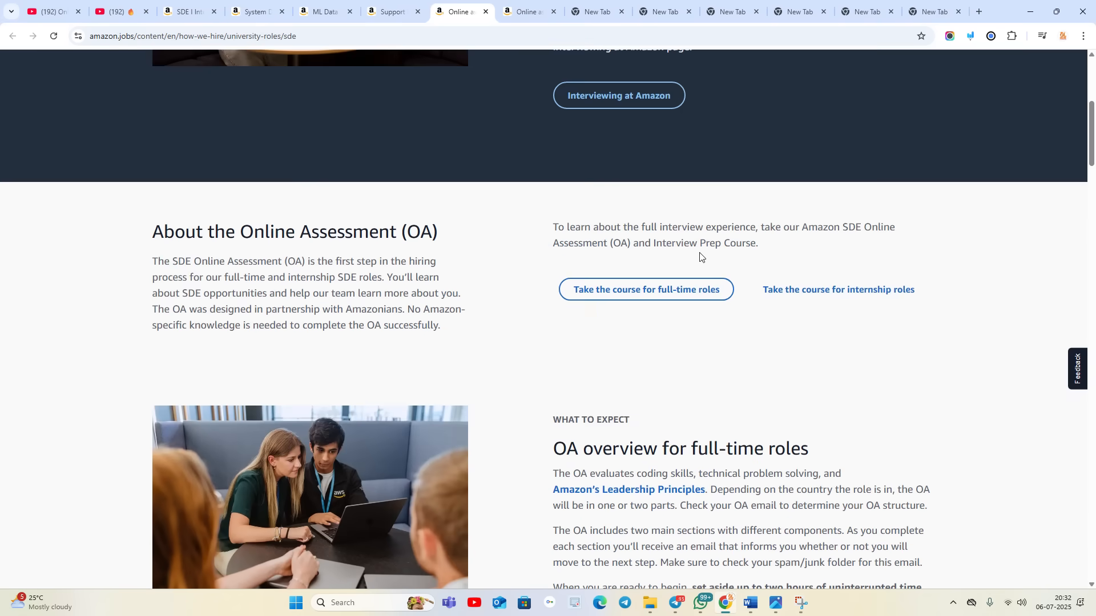
scroll(down, 3)
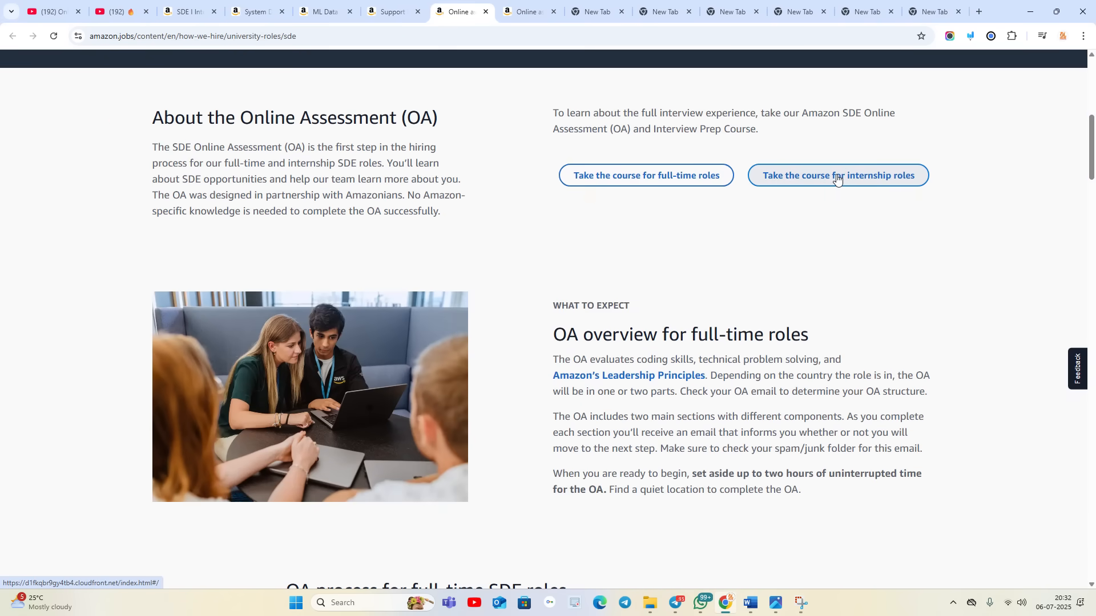
click(837, 175)
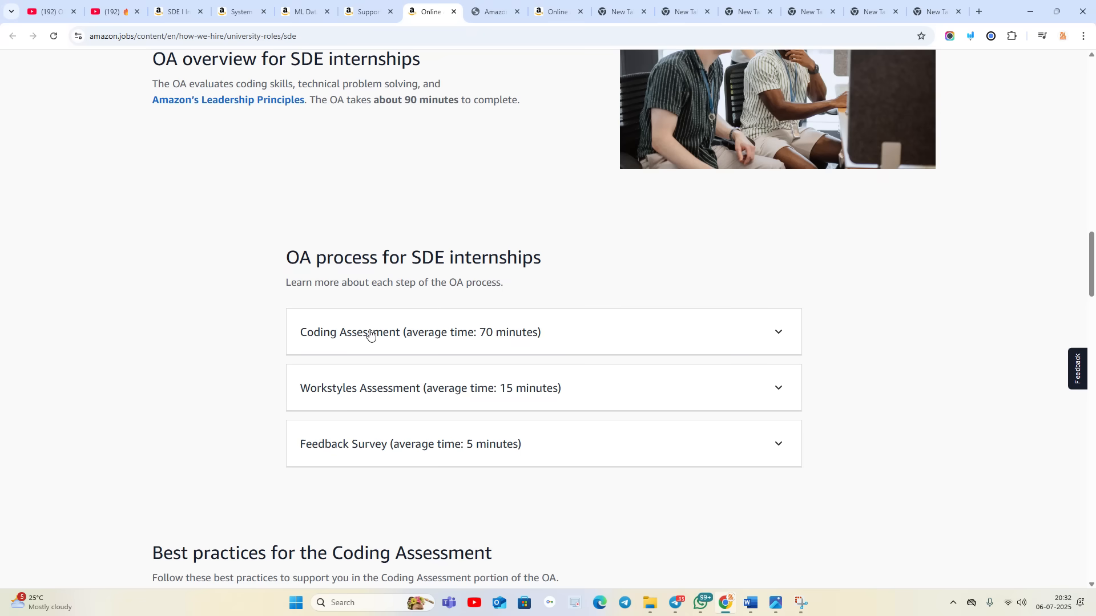
scroll(down, 3)
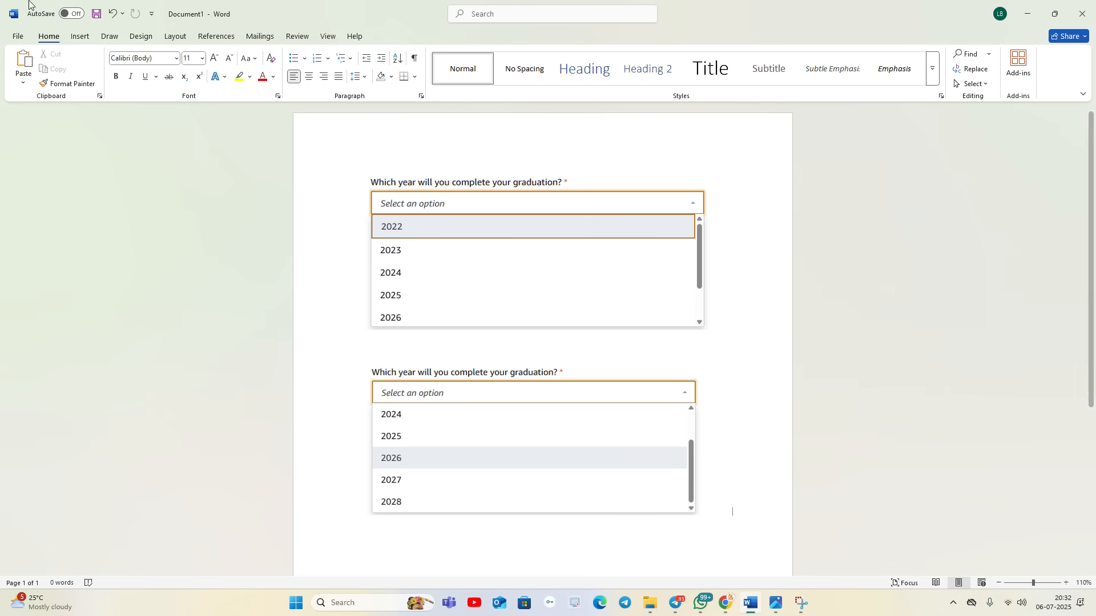
- Show the Draw ribbon tools over the graduation-year dropdown screenshots
click(109, 37)
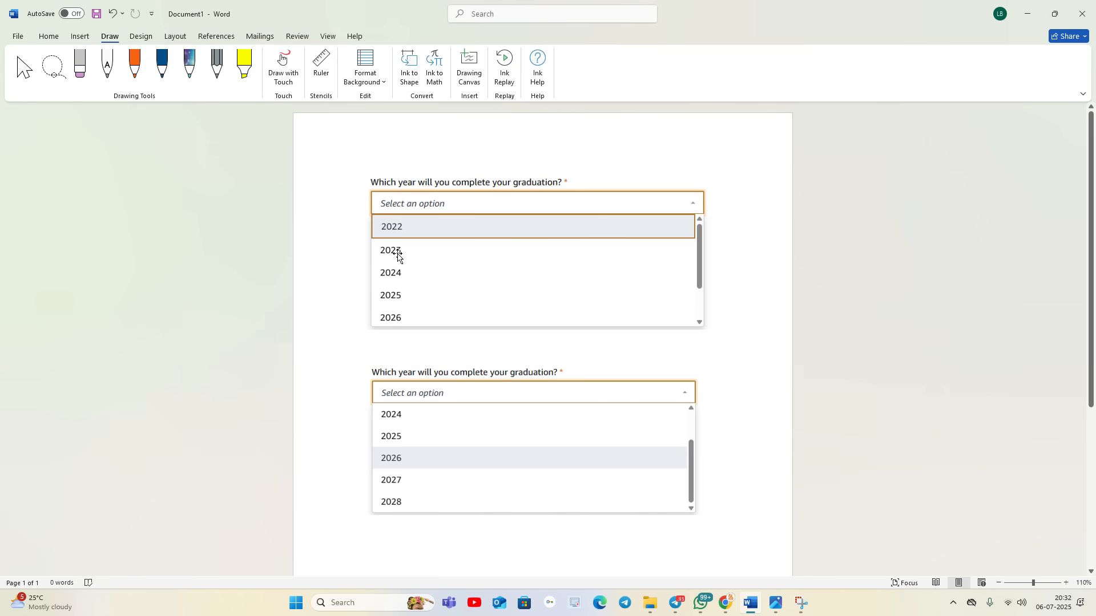
mouse_move(411, 482)
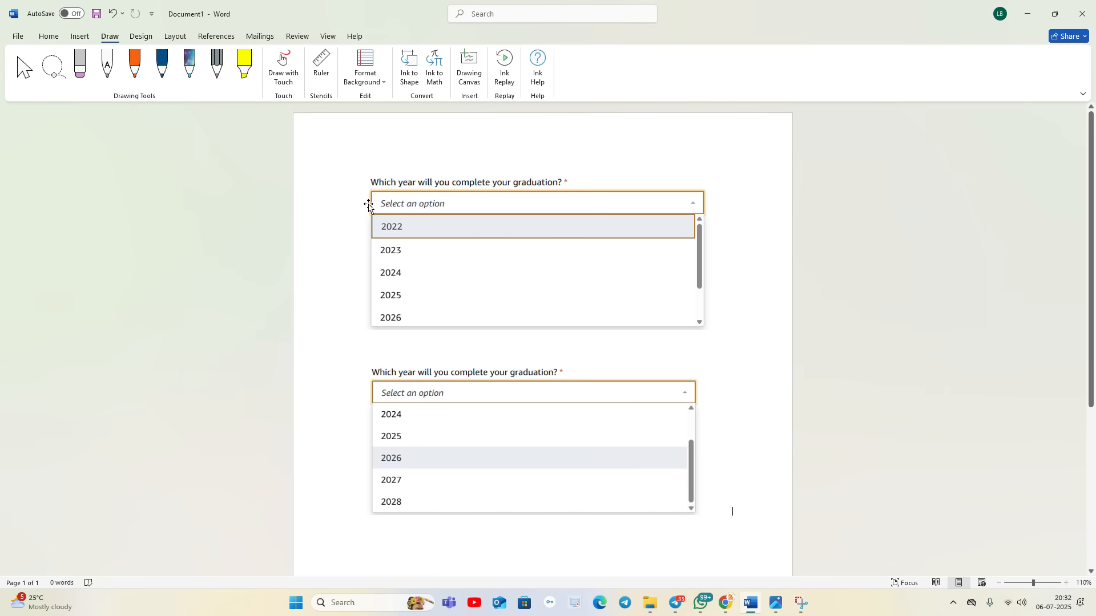
mouse_move(880, 379)
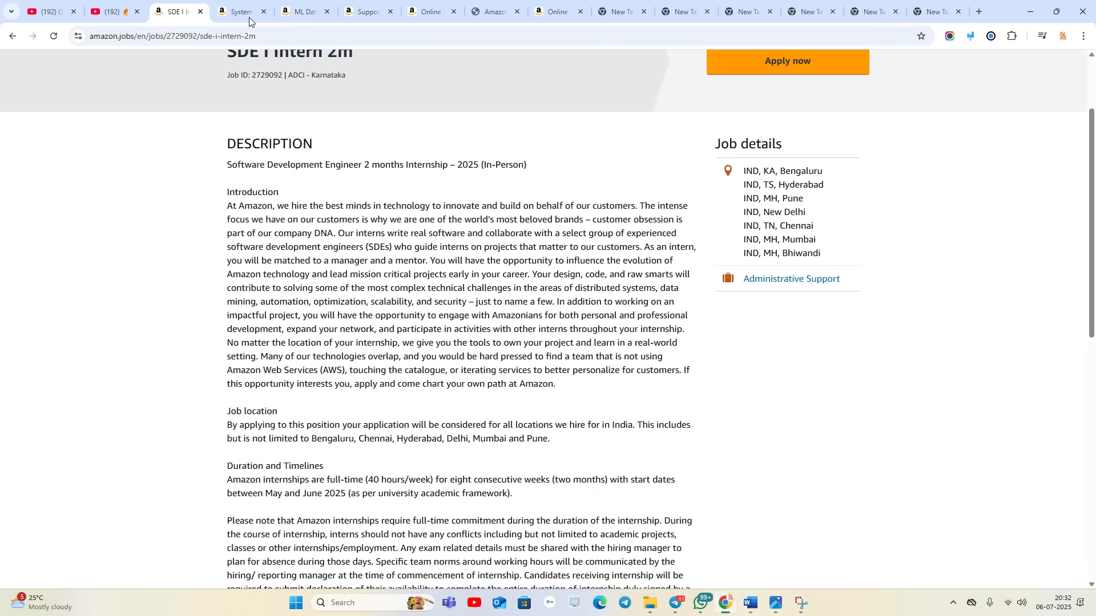
- Switch to the System Dev Engineer intern posting and scroll through its qualifications
click(240, 12)
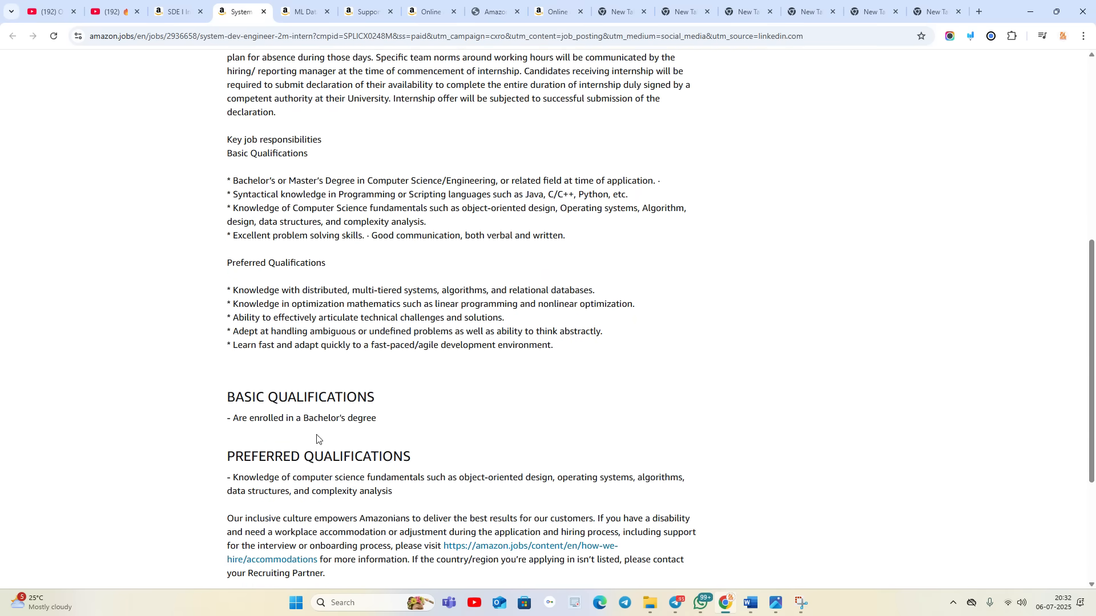
mouse_move(420, 428)
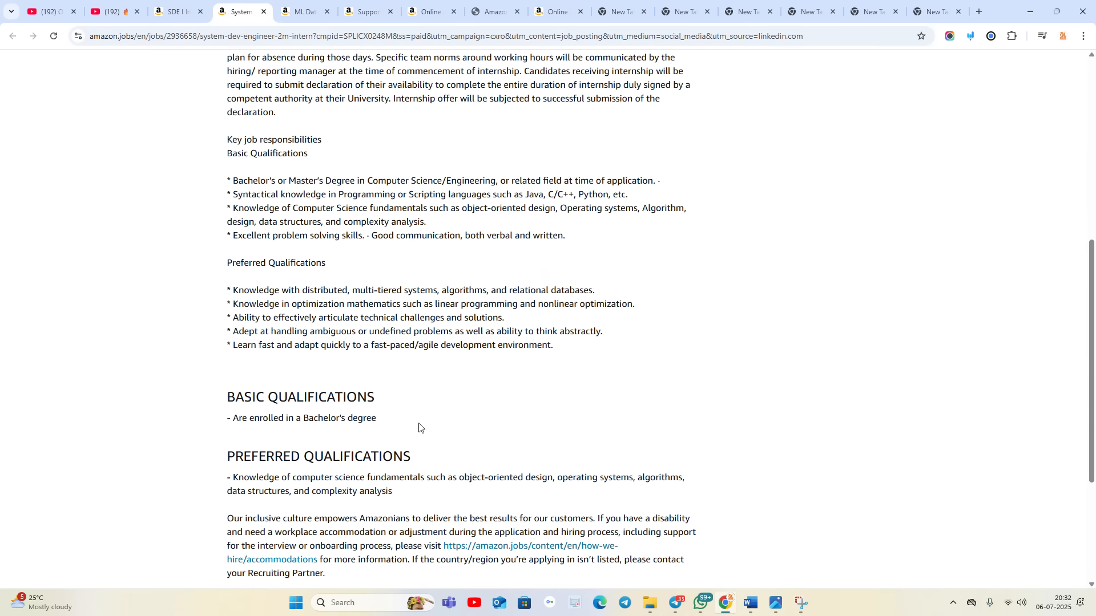
scroll(up, 3)
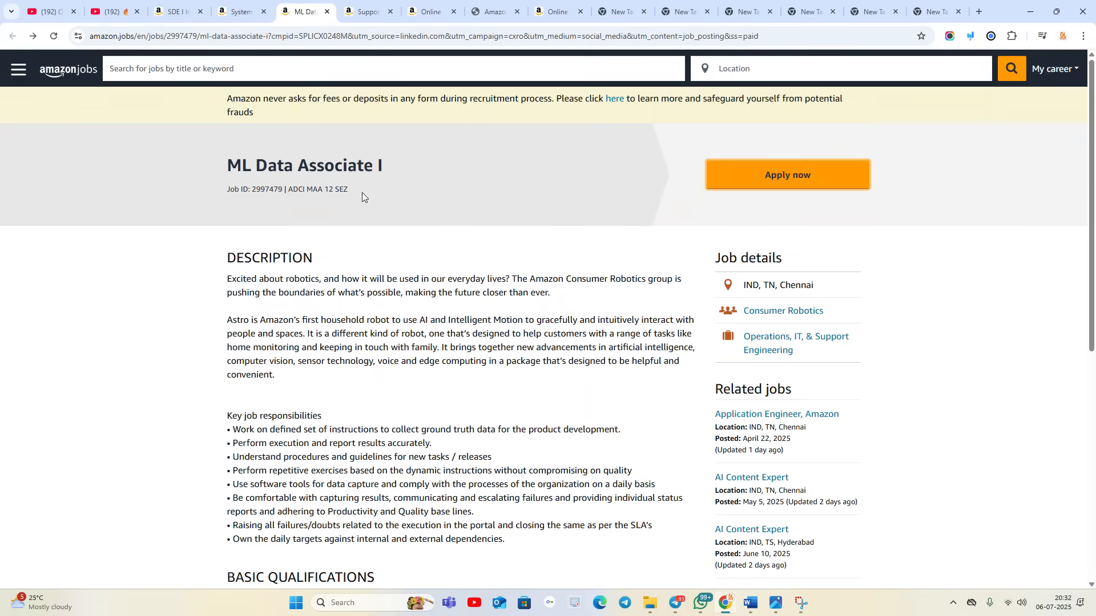
- Scroll the ML Data Associate I posting and select its qualifications text
scroll(down, 3)
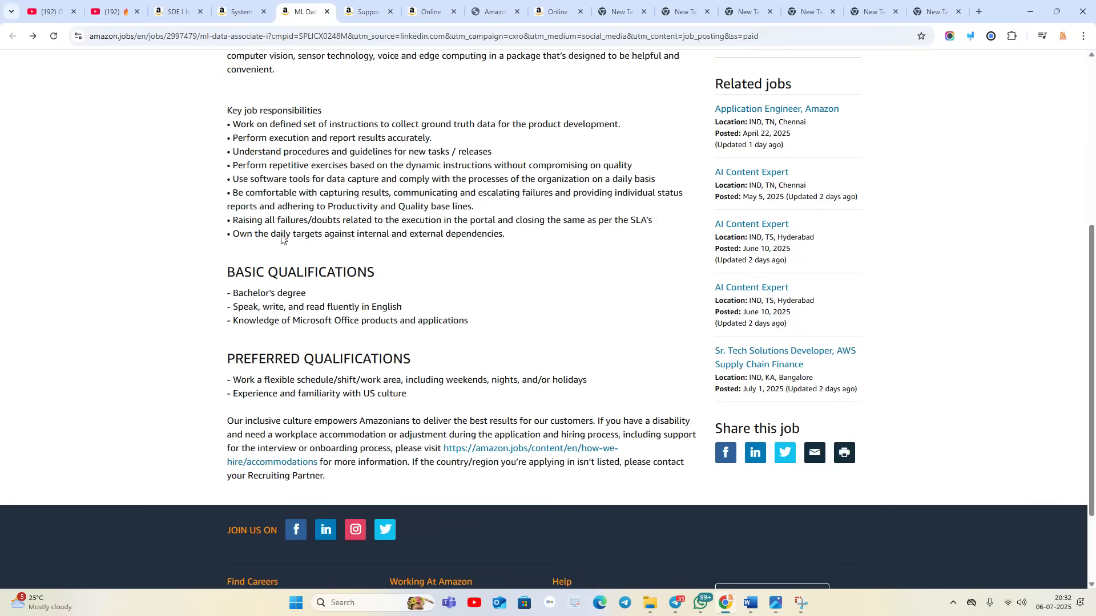
drag(258, 293, 401, 306)
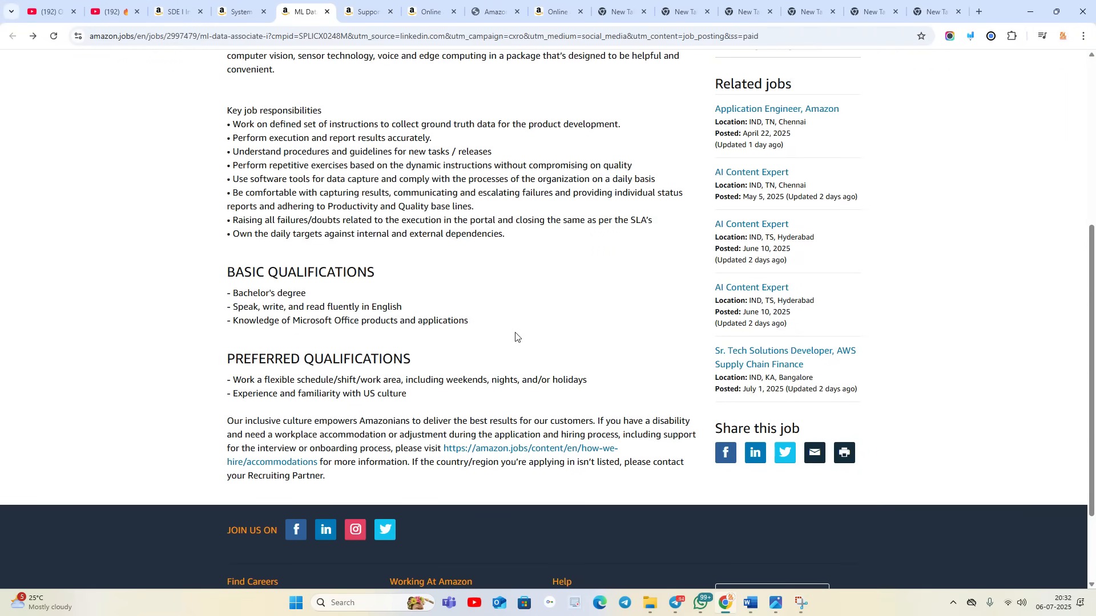
- Scroll through the Support Engineer 2M Intern qualifications, then go to the next tab
click(366, 12)
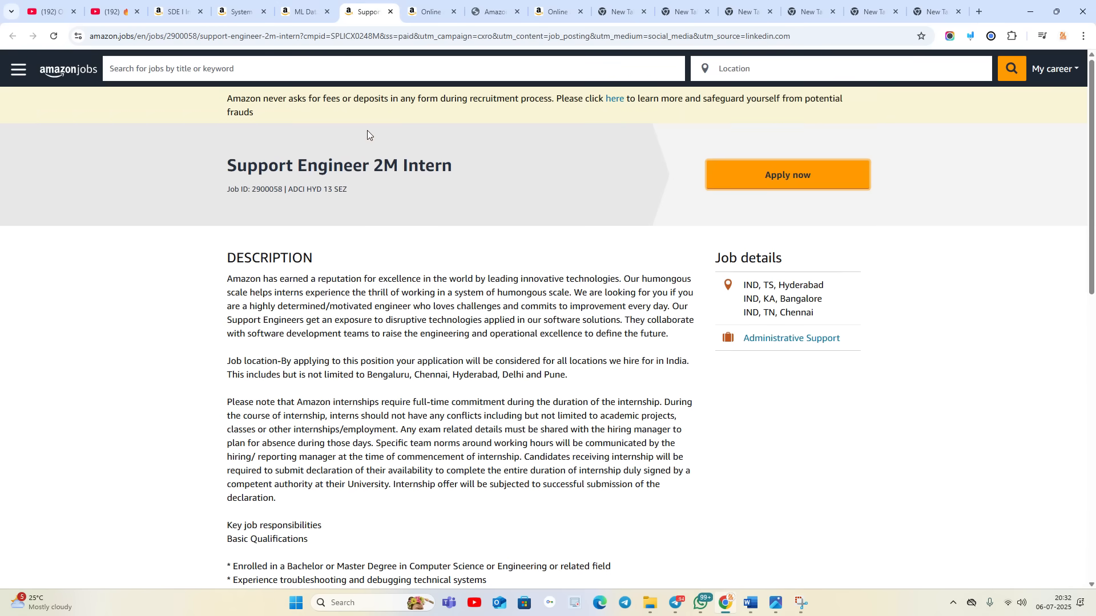
scroll(down, 3)
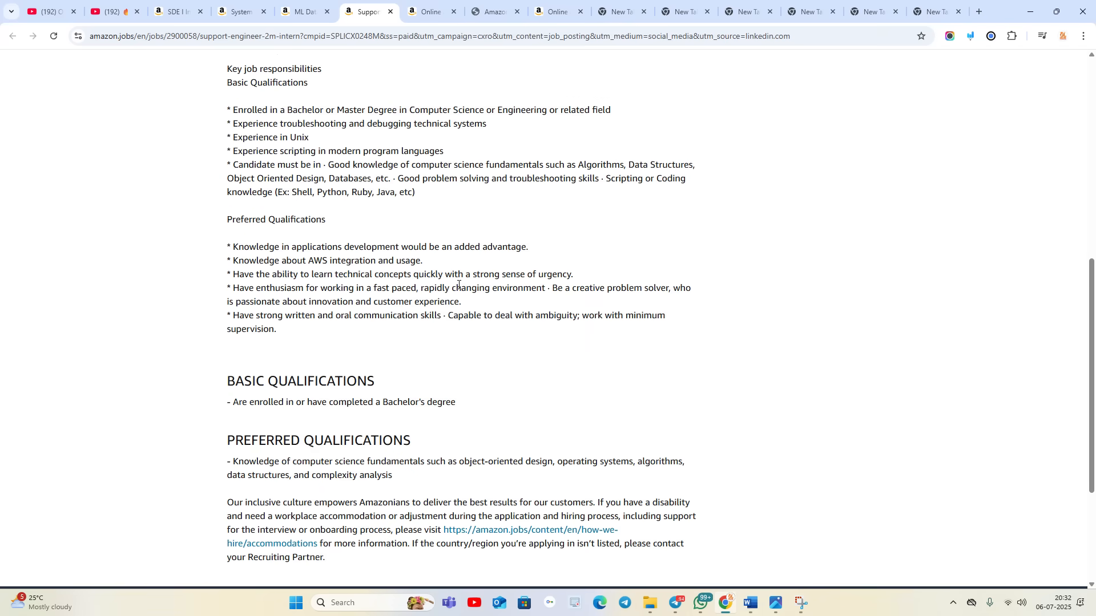
click(426, 11)
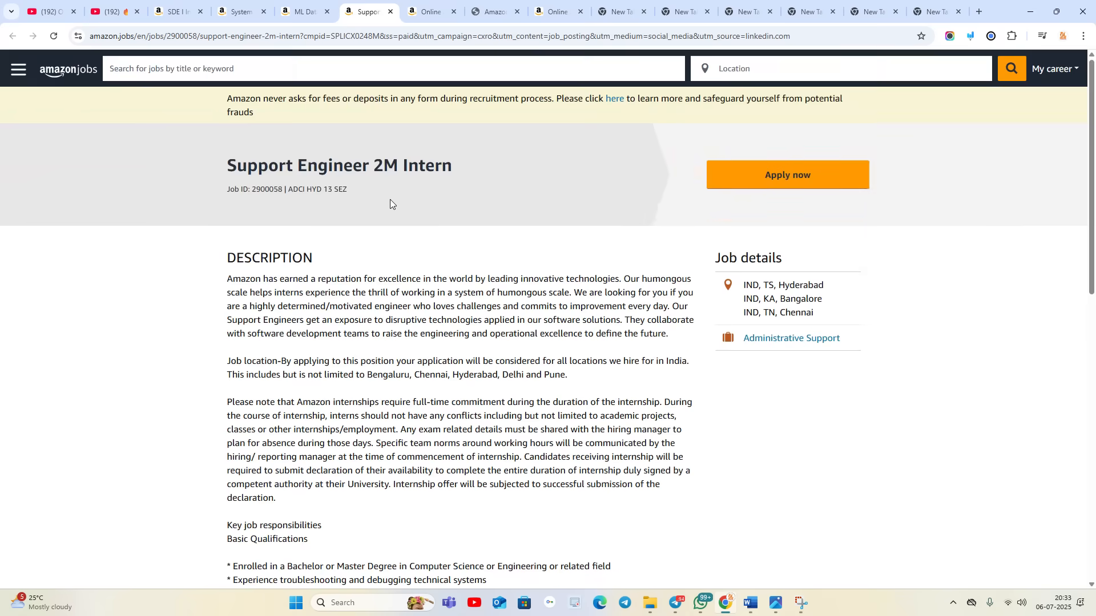
mouse_move(429, 11)
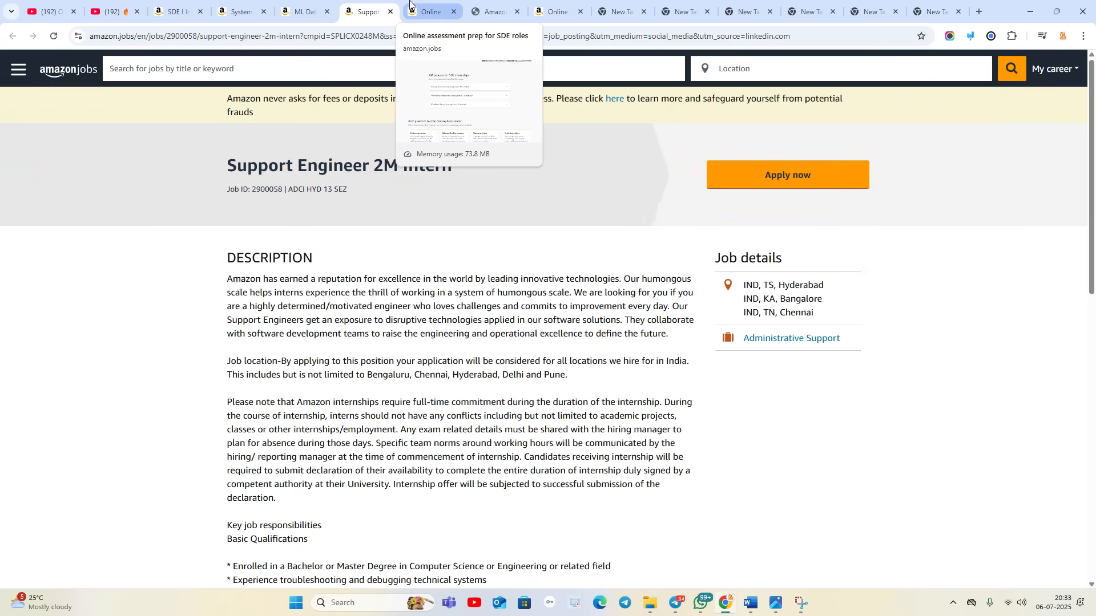
mouse_move(178, 11)
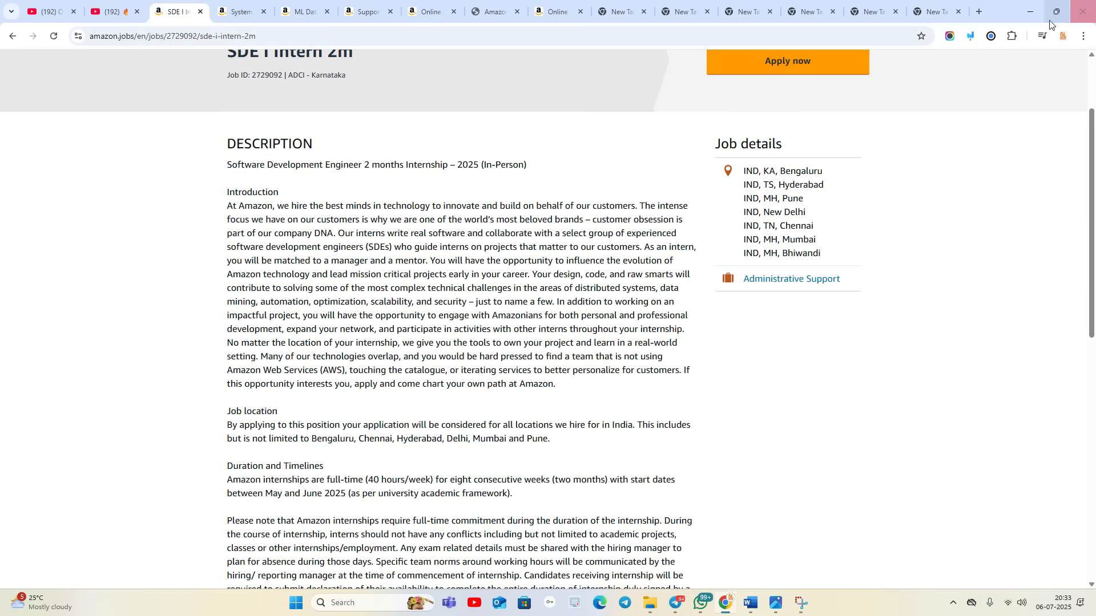
- Revisit the blank tab, SDE intern OA prep course and OA overview page, scrolling the overview
click(939, 11)
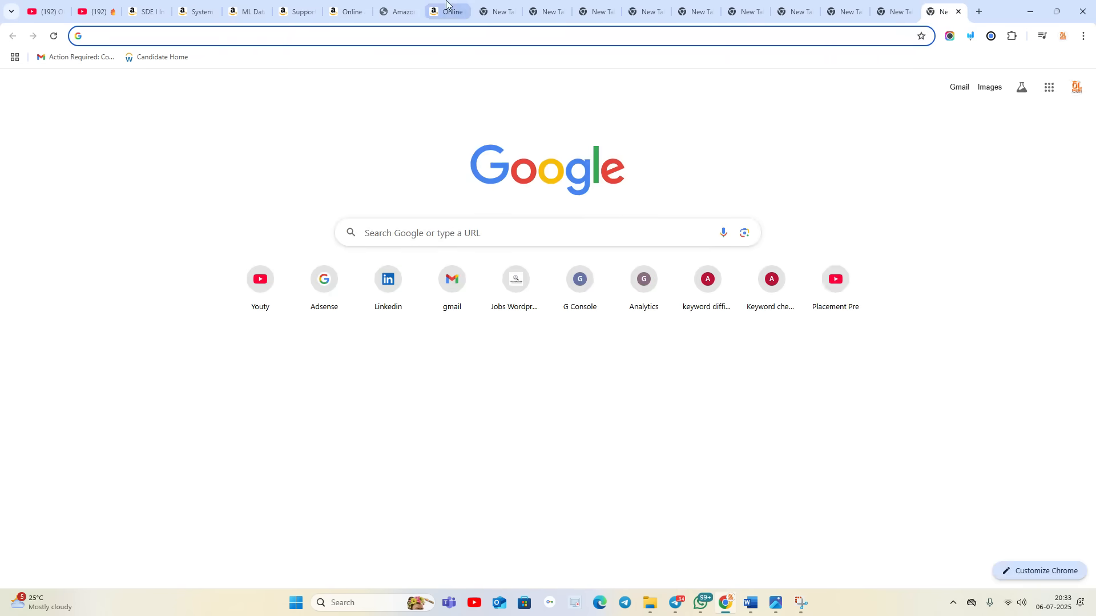
click(395, 12)
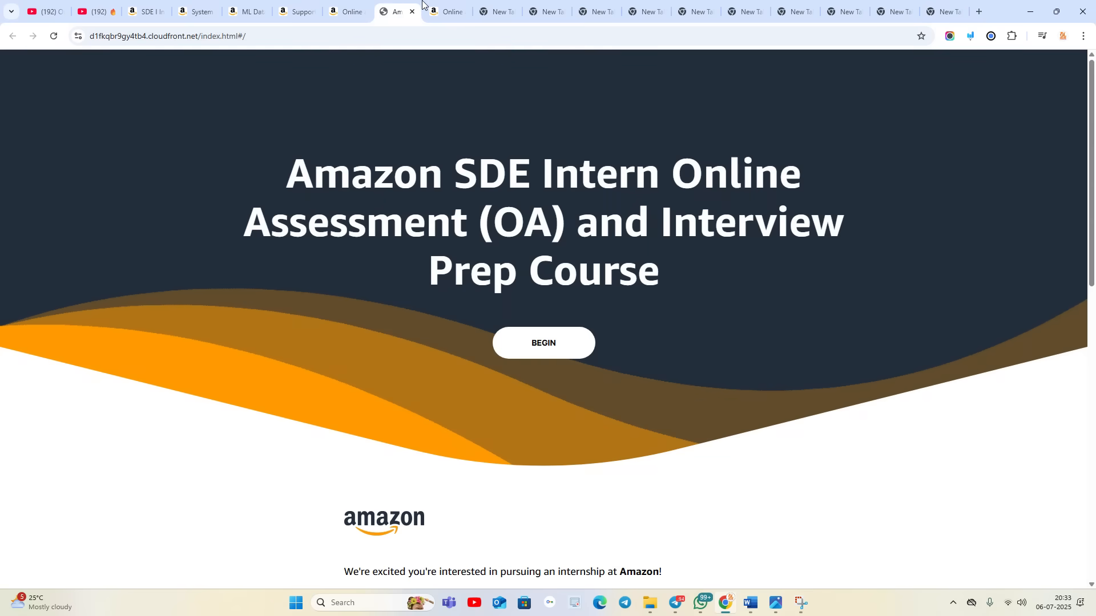
click(448, 11)
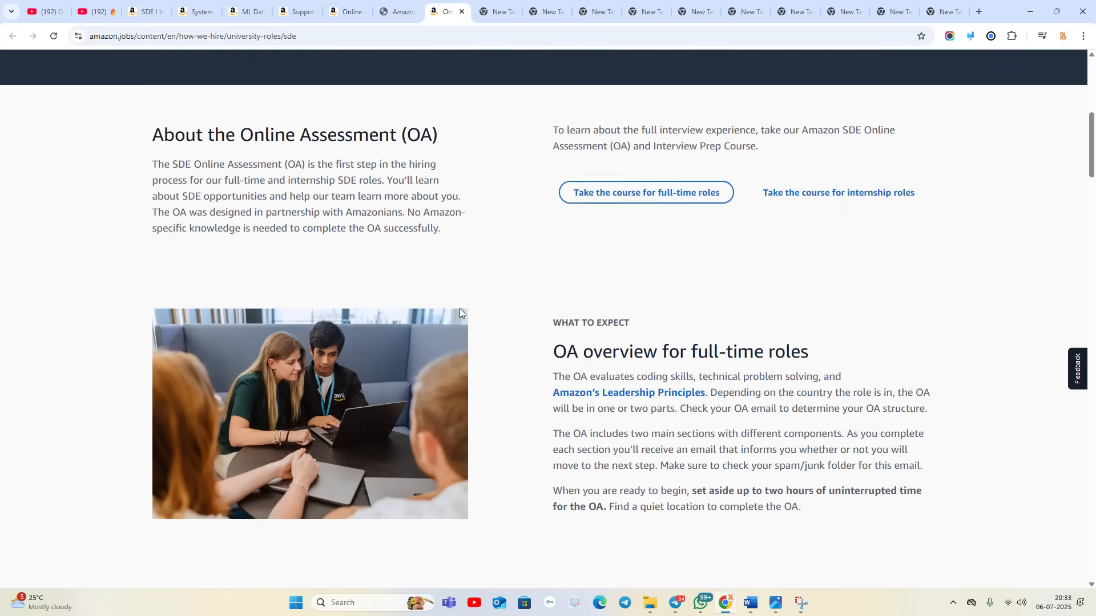
scroll(down, 3)
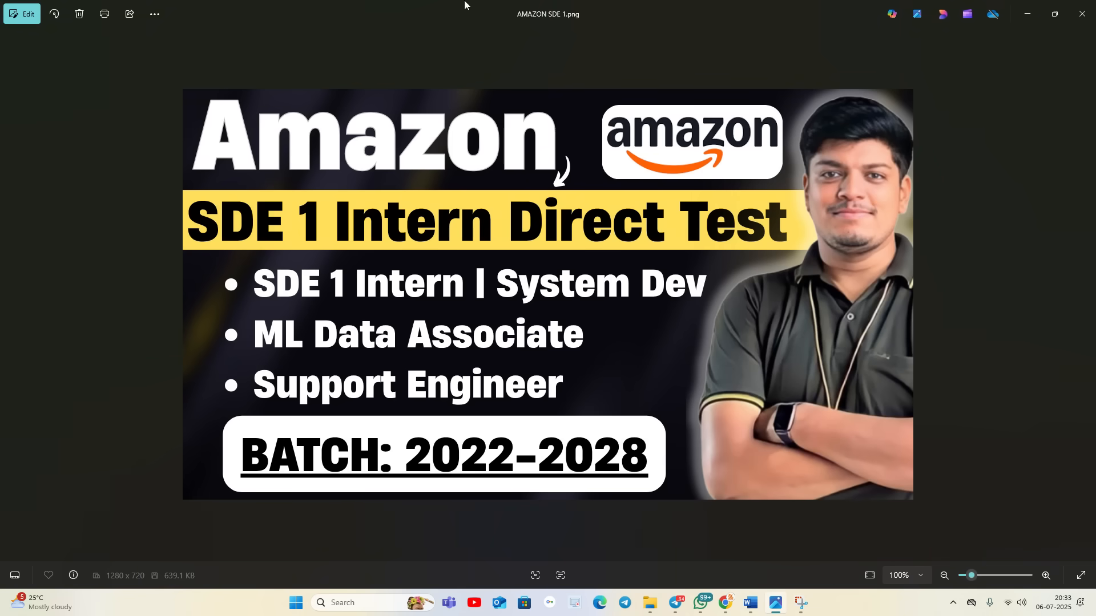
mouse_move(509, 21)
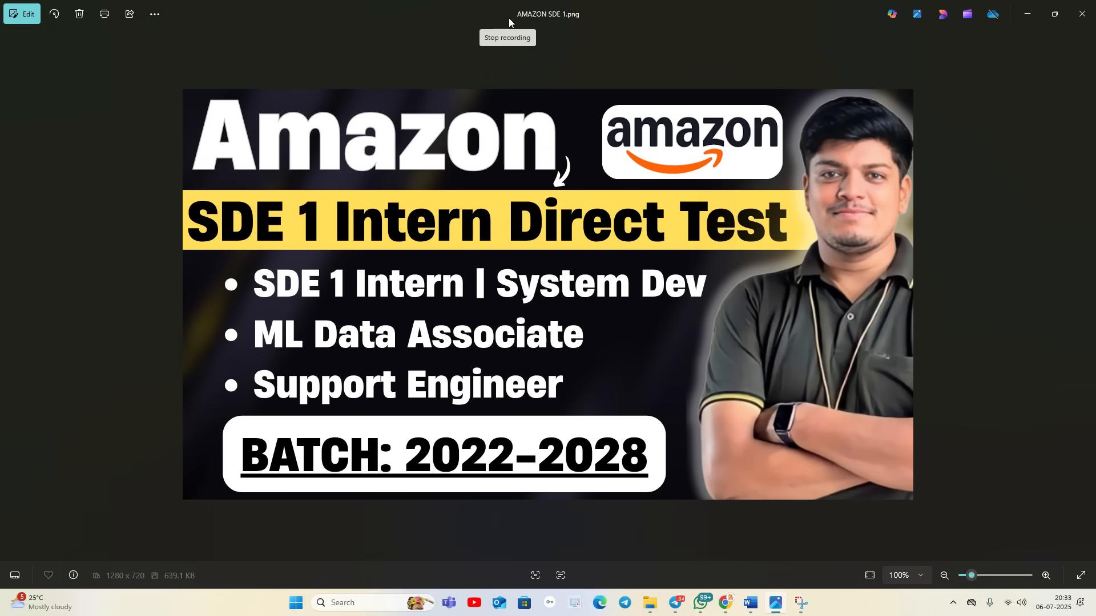